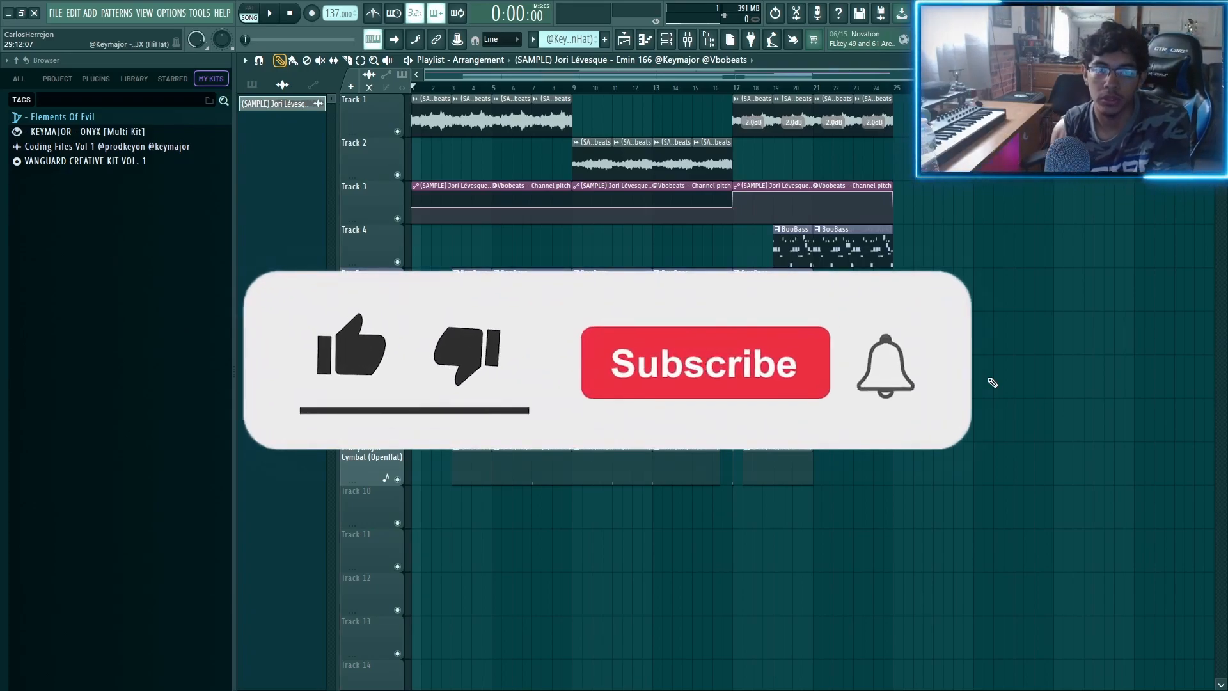
Show the Jori Lévesque sample clip's settings with Reverse and Stretch time-stretching
{"action": "left_click", "coordinate": [703, 362]}
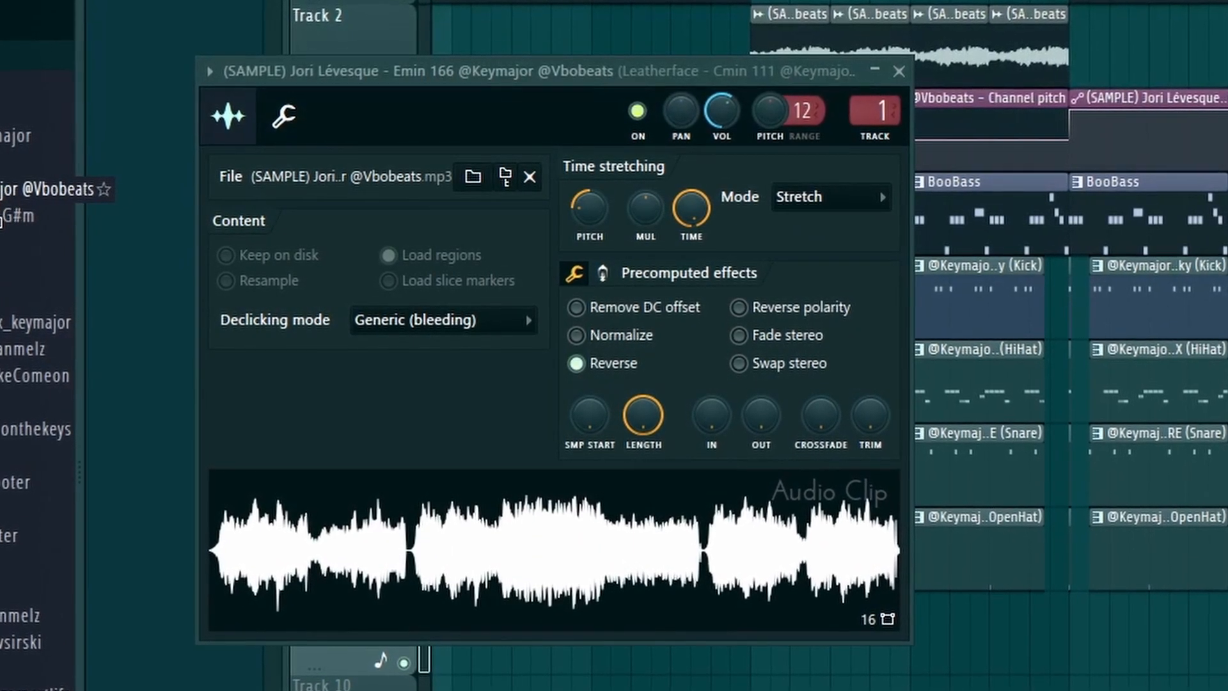
{"action": "left_click", "coordinate": [899, 72]}
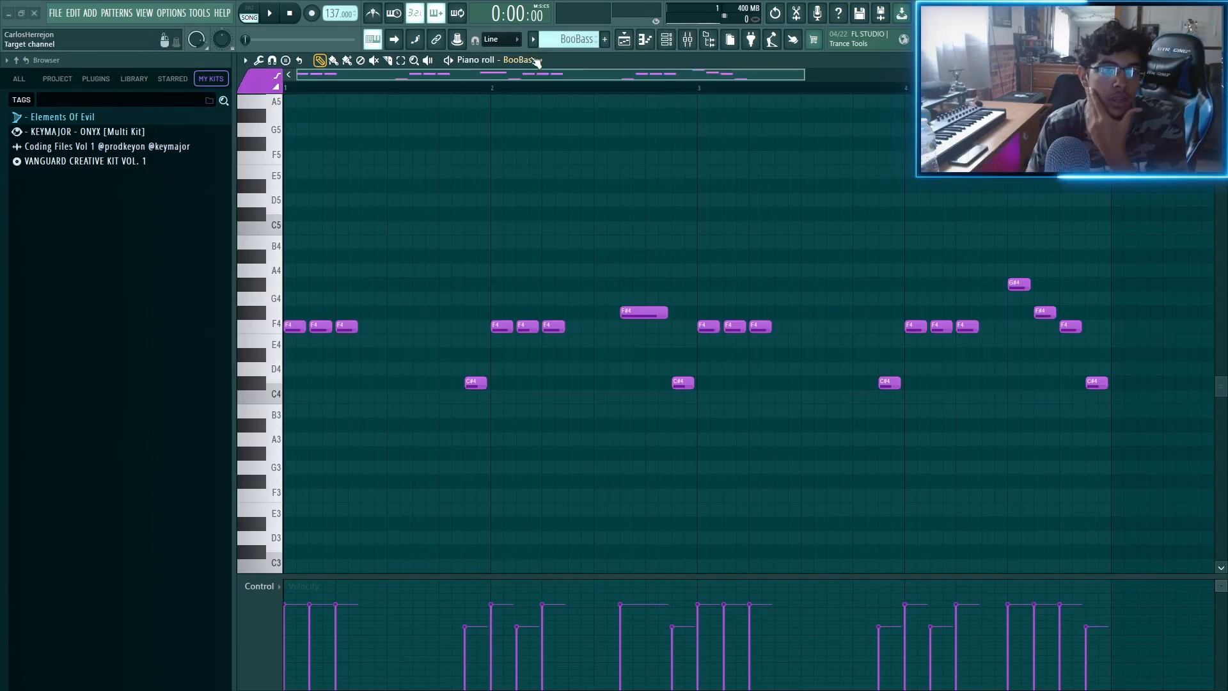
Review BooBass's low-pass Fruity Parametric EQ 2 in the Mixer, then return to its piano roll
{"action": "left_click", "coordinate": [518, 60]}
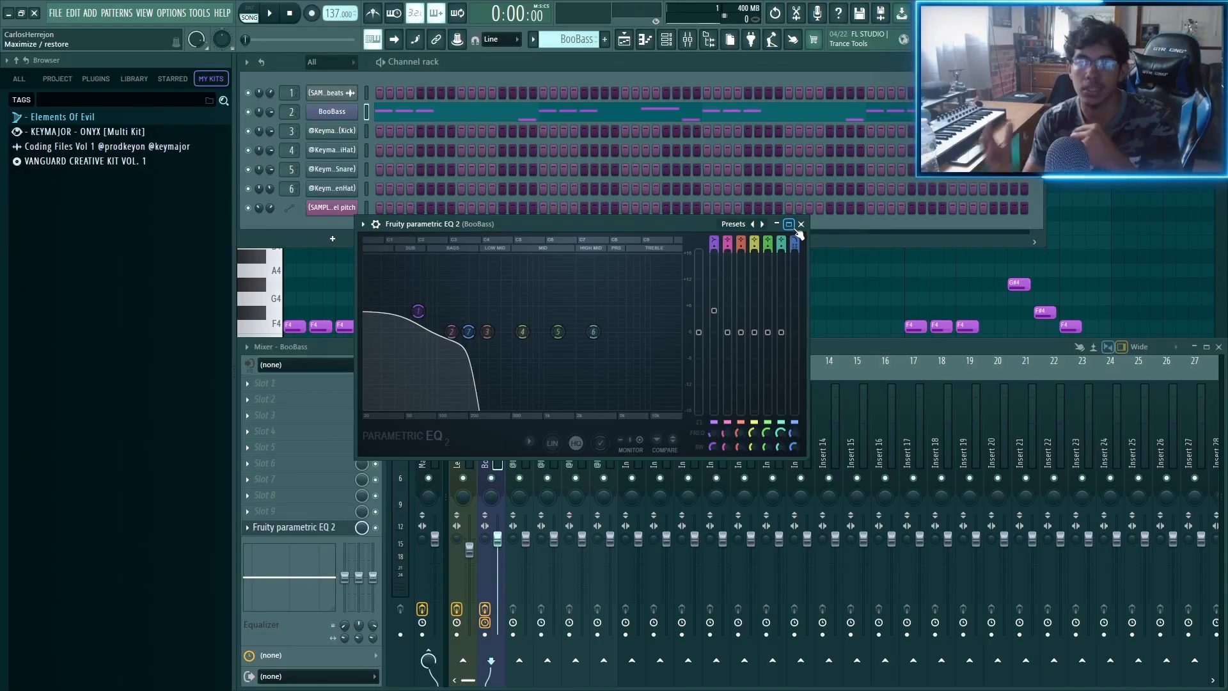
{"action": "left_click", "coordinate": [799, 223]}
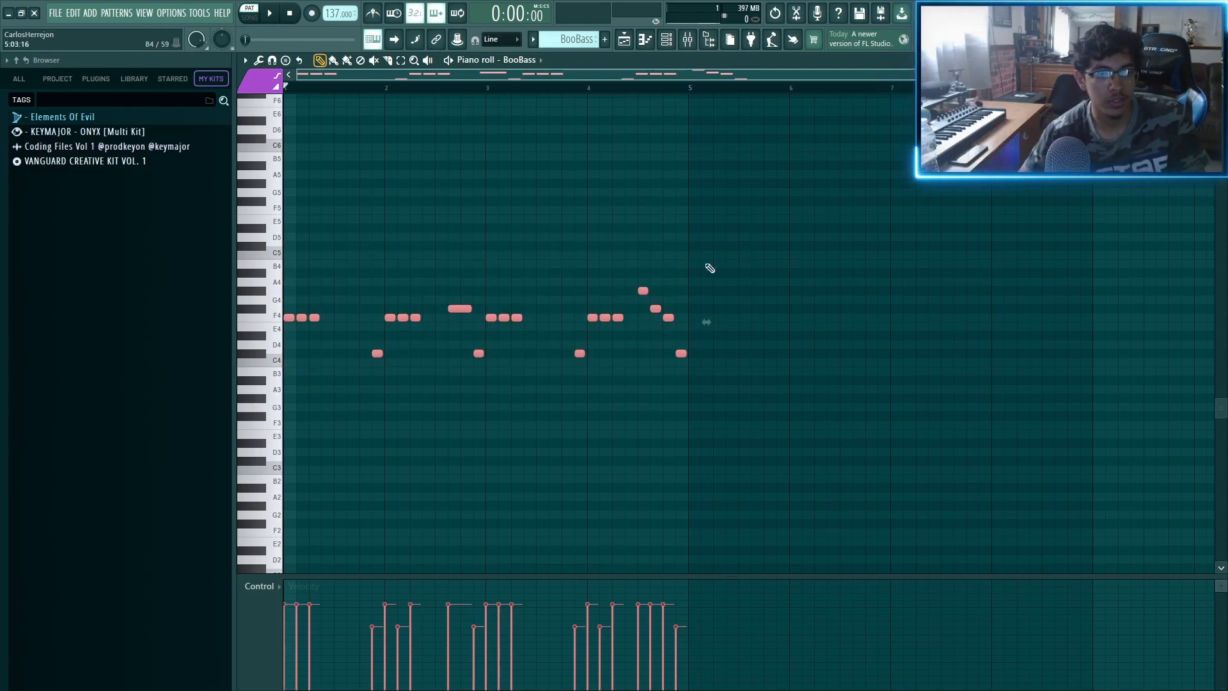
Zoom the piano roll out to show the full BooBass bass melody
{"action": "left_click", "coordinate": [336, 329]}
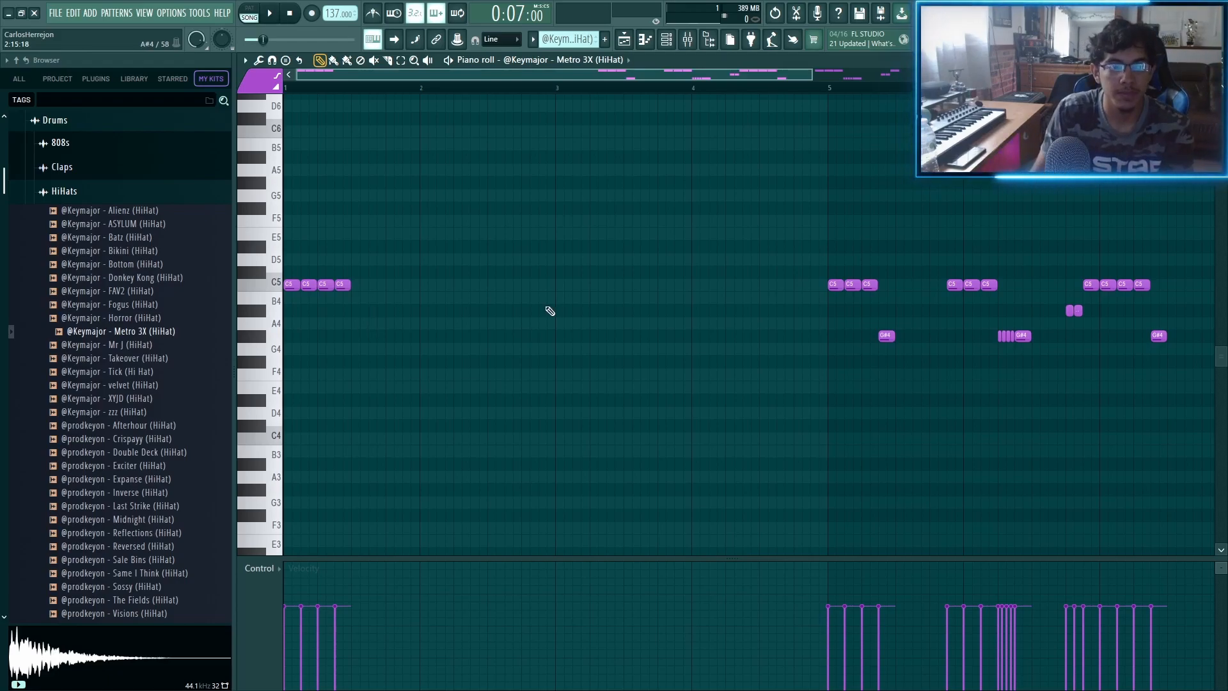
{"action": "mouse_move", "coordinate": [525, 309]}
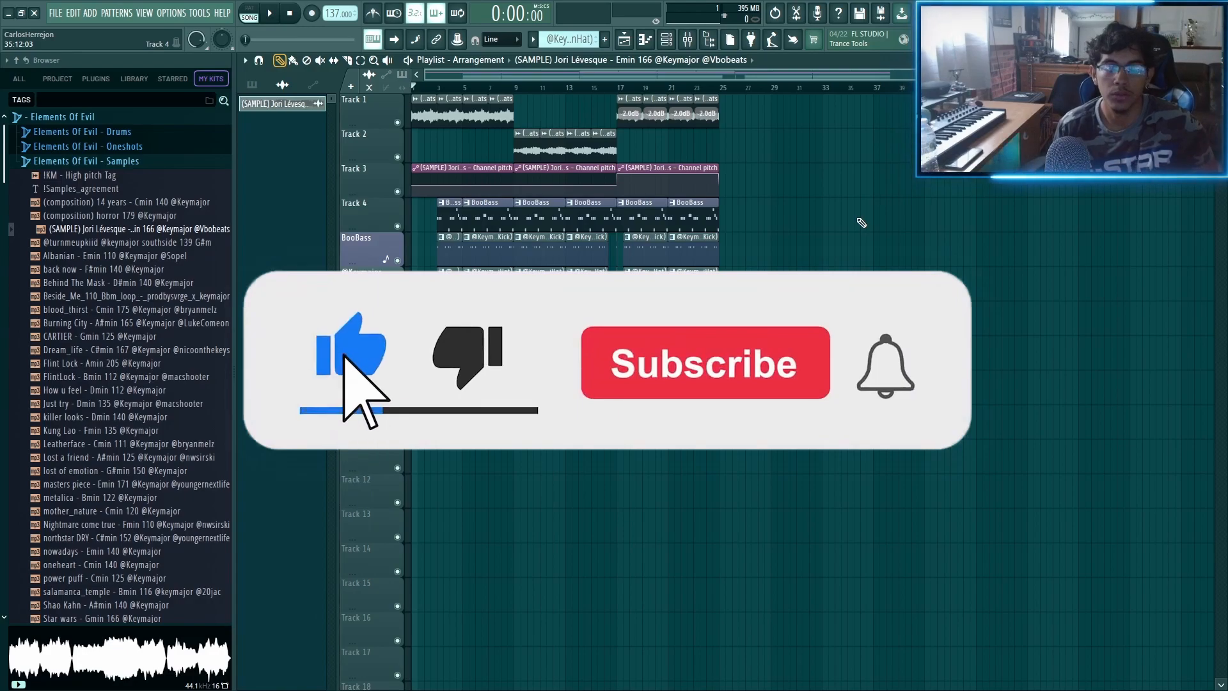
Show the full playlist arrangement beside the Elements Of Evil sample folder
{"action": "left_click", "coordinate": [703, 361]}
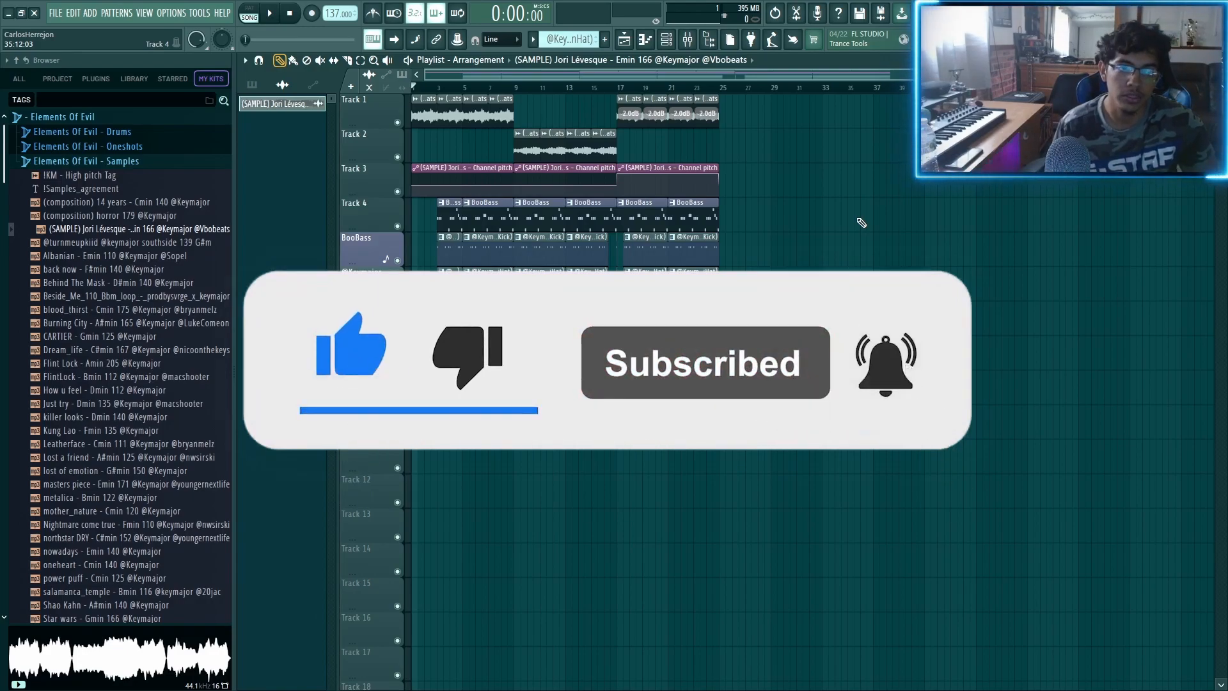